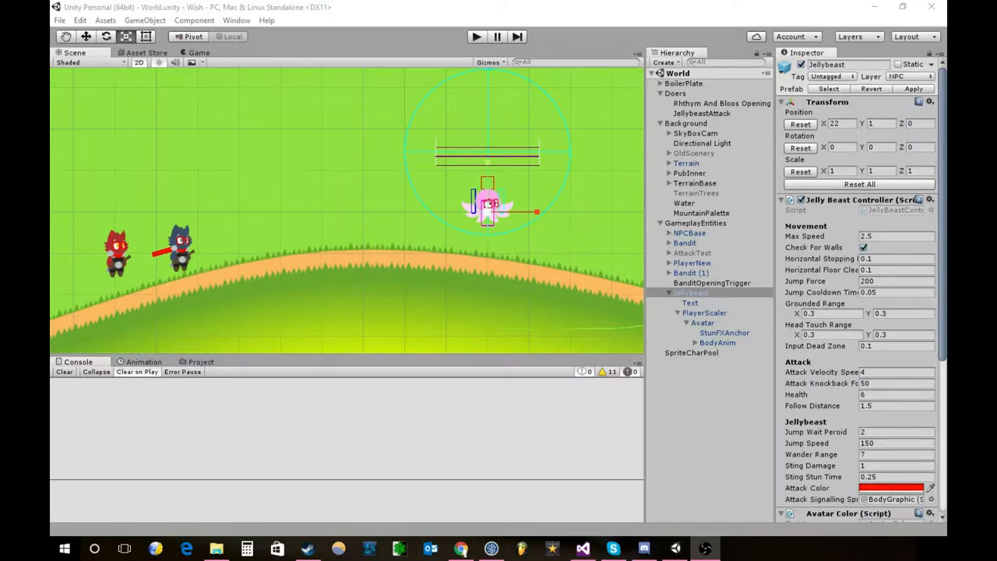
mouse_move(293, 149)
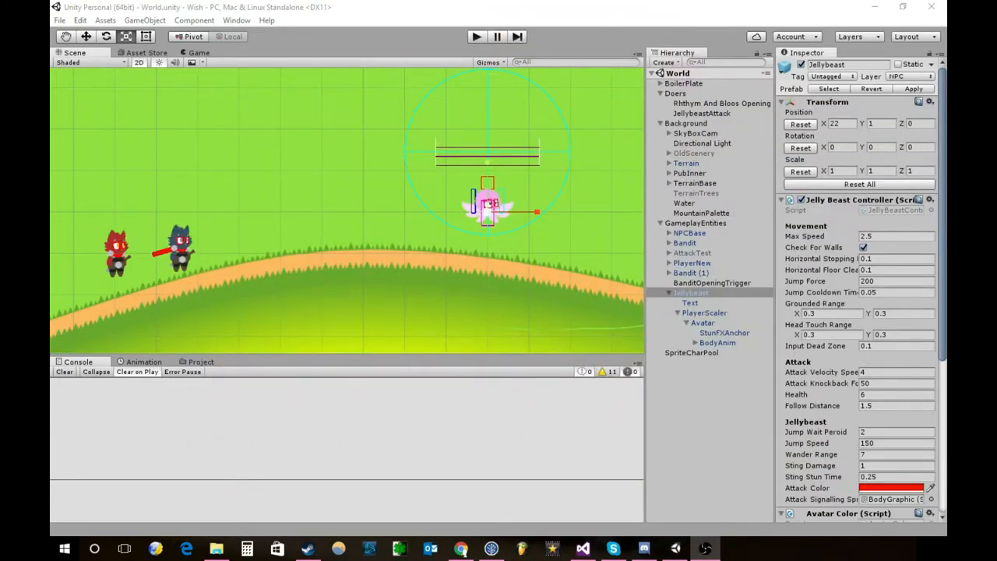
Step: Locate DoTest via Quick Launch and open DoTest.cs with the bandit's timed dialogue lines
left_click(721, 103)
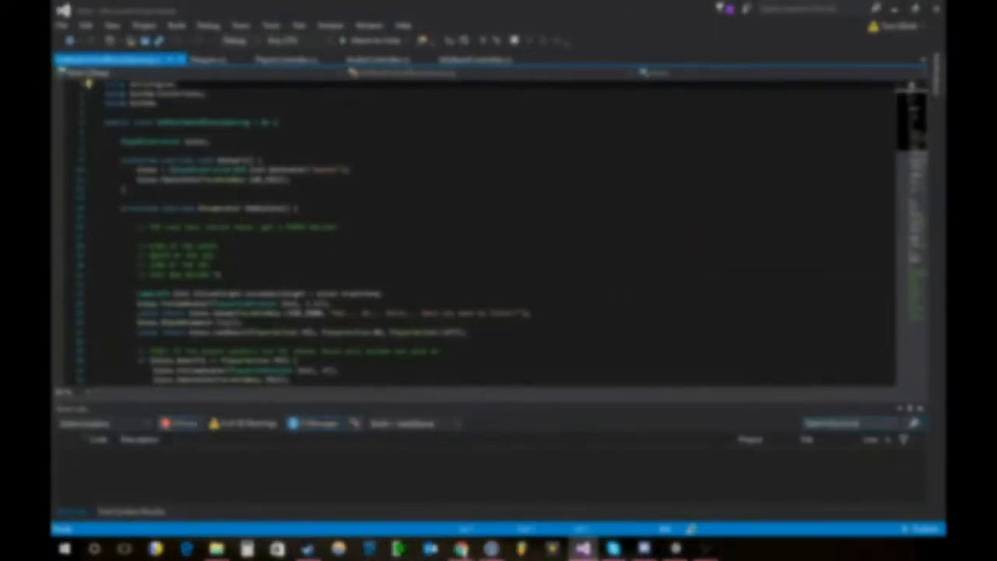
scroll("down", 3)
type("DoTest")
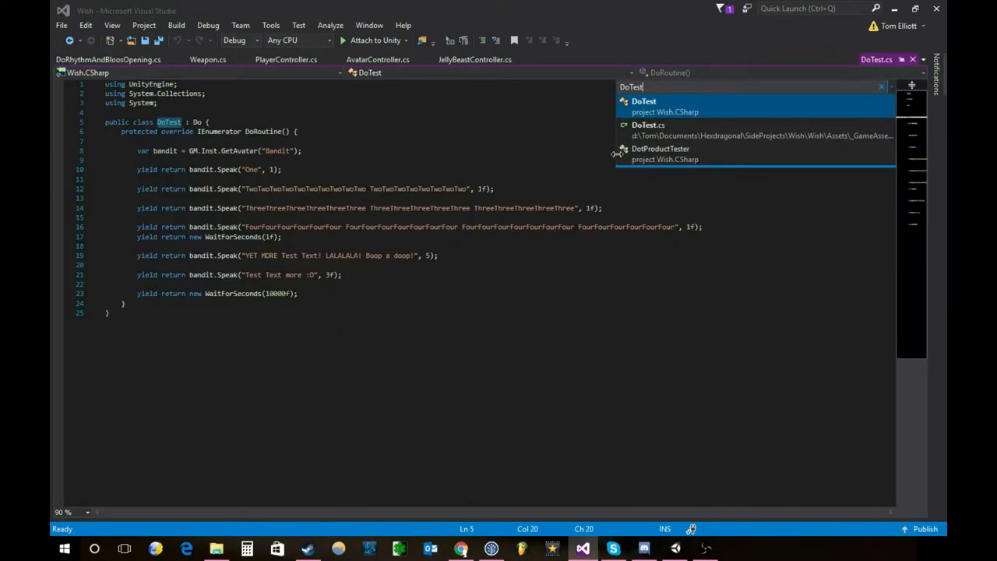
left_click(643, 101)
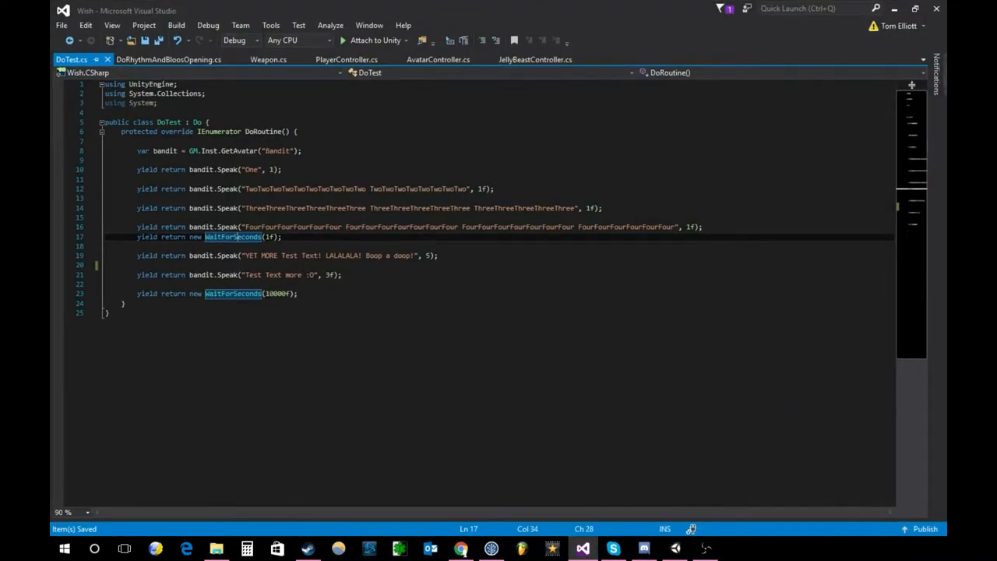
Step: Return to the Unity editor and start play mode showing the bandit beside the jelly beast
left_click(582, 548)
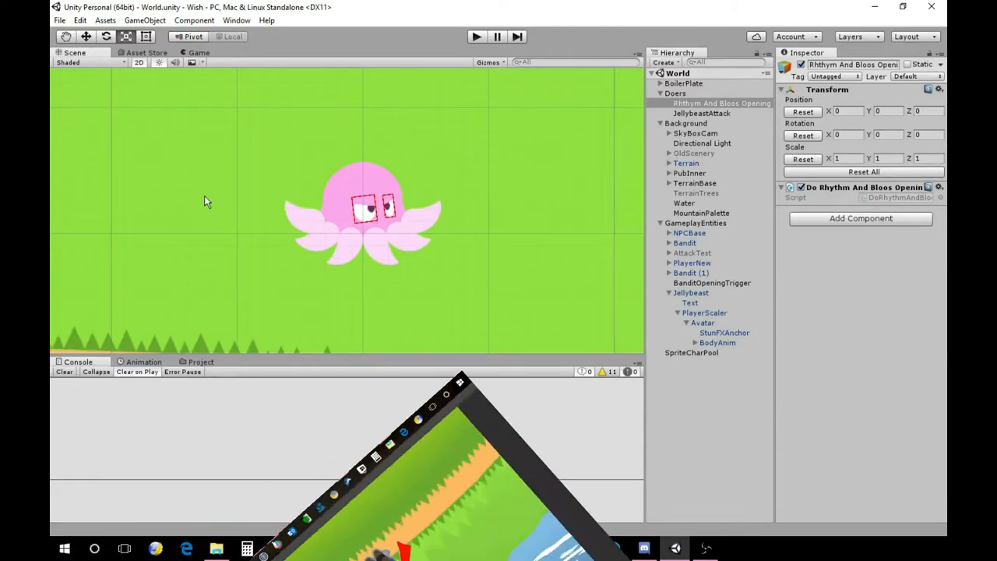
left_click(475, 37)
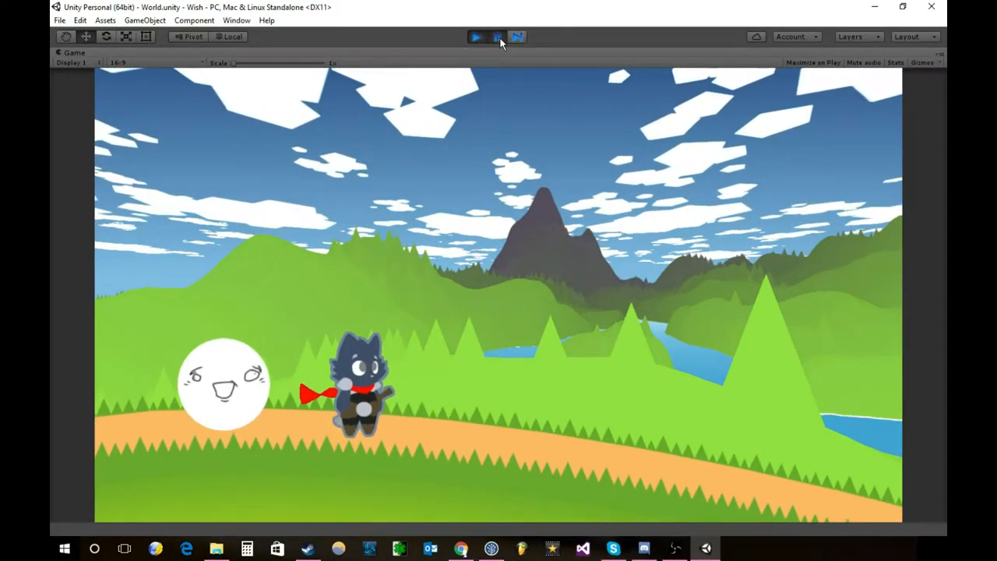